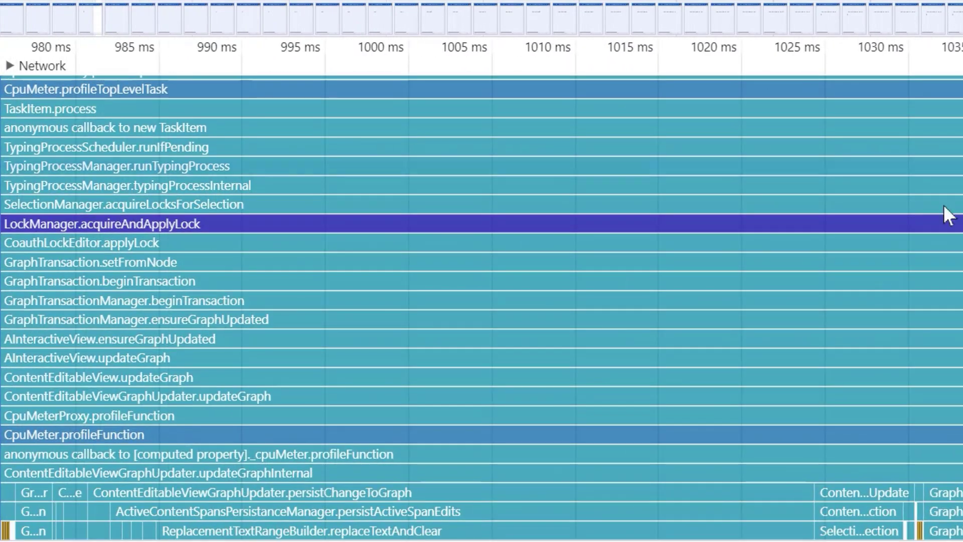
{"action": "mouse_move", "coordinate": [242, 475]}
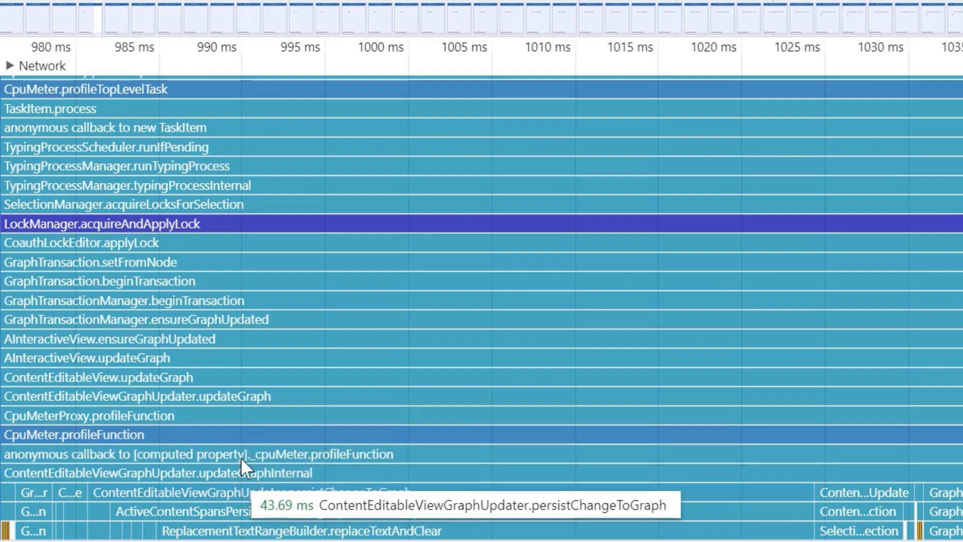
{"action": "mouse_move", "coordinate": [203, 158]}
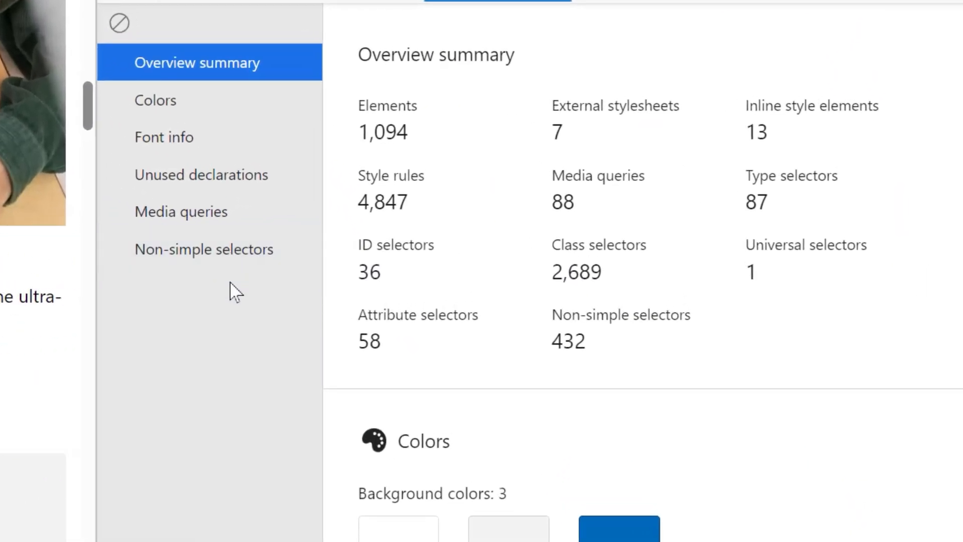
Step: Show non-simple selectors in CSS Overview and scroll through ::after, :focus and a.btn entries
{"action": "left_click", "coordinate": [204, 249]}
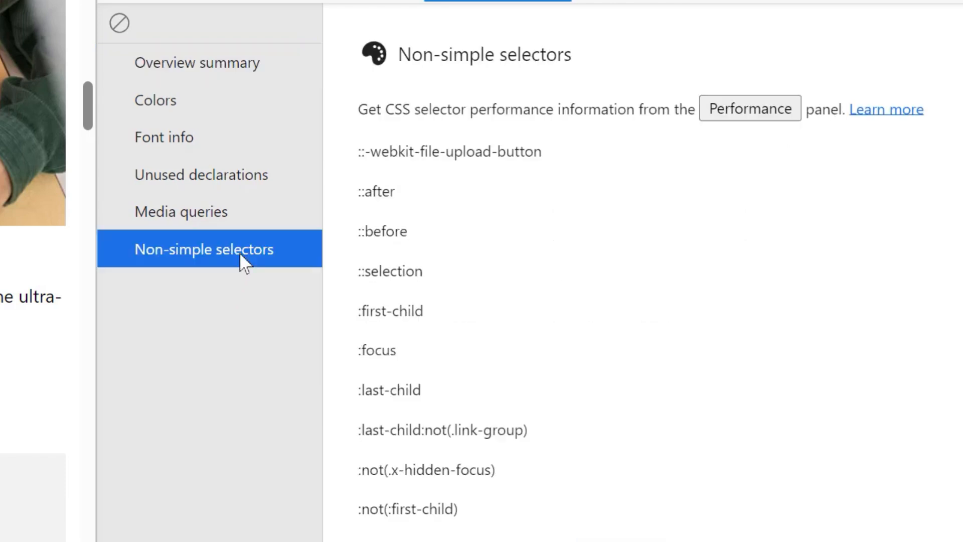
{"action": "mouse_move", "coordinate": [764, 209]}
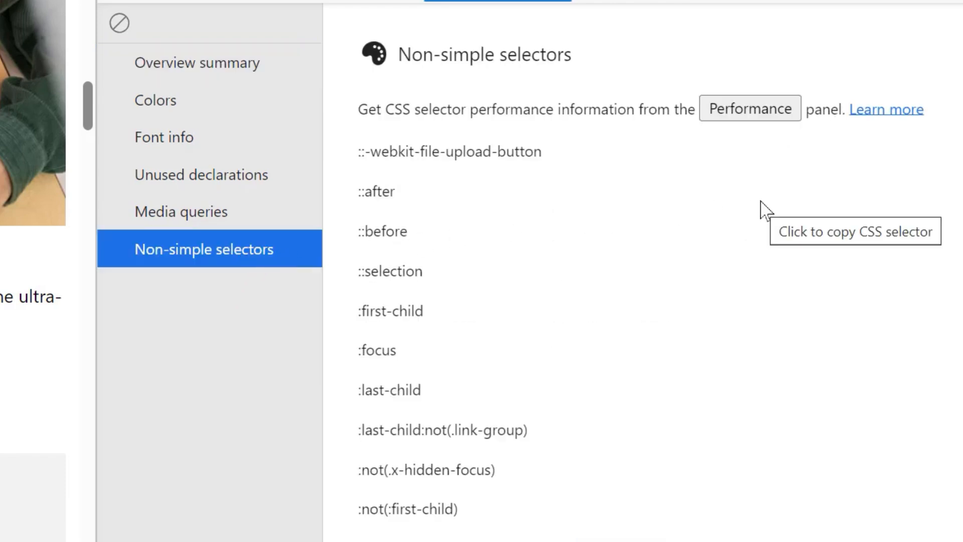
{"action": "scroll", "scroll_direction": "down", "scroll_amount": 3}
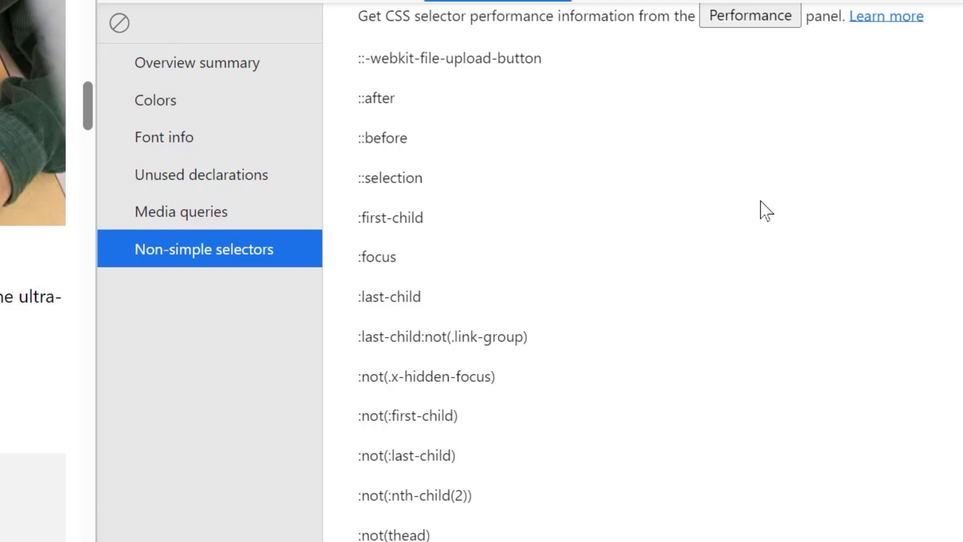
{"action": "scroll", "scroll_direction": "down", "scroll_amount": 3}
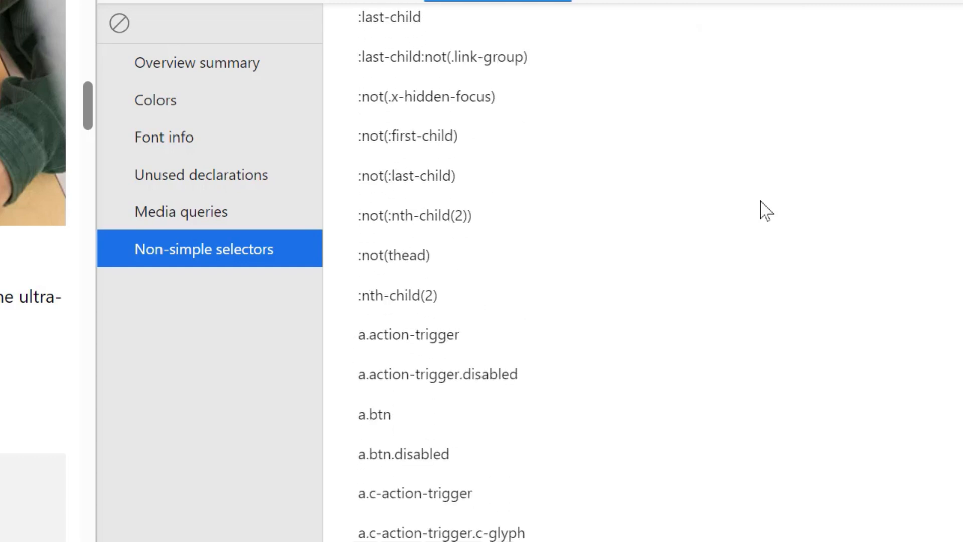
{"action": "scroll", "scroll_direction": "down", "scroll_amount": 3}
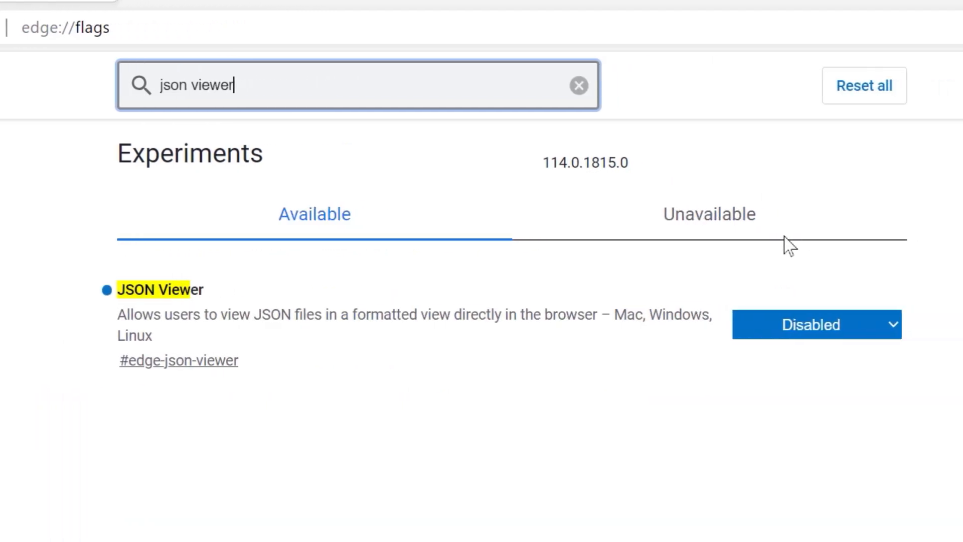
Step: Set the JSON Viewer flag to Enabled and open a new blank tab
{"action": "left_click", "coordinate": [815, 325]}
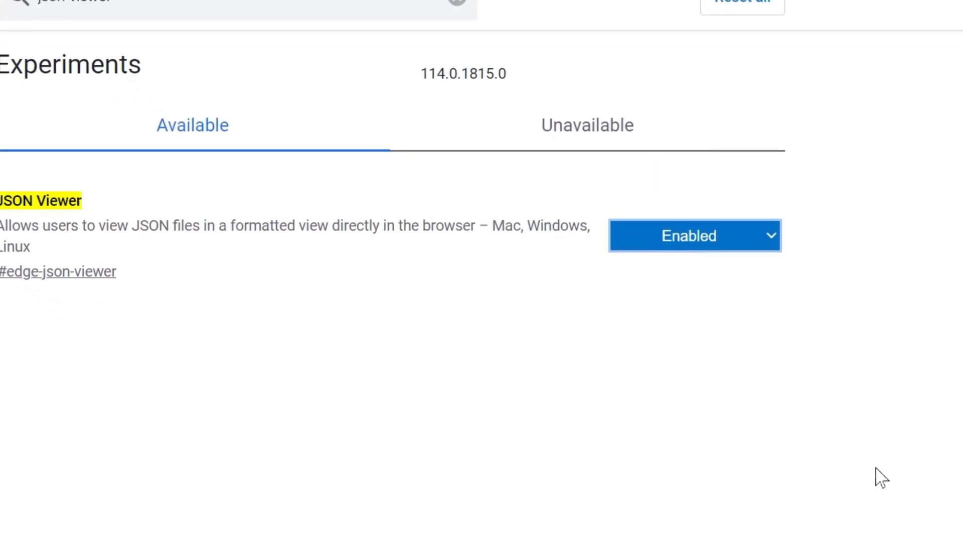
{"action": "left_click", "coordinate": [411, 19]}
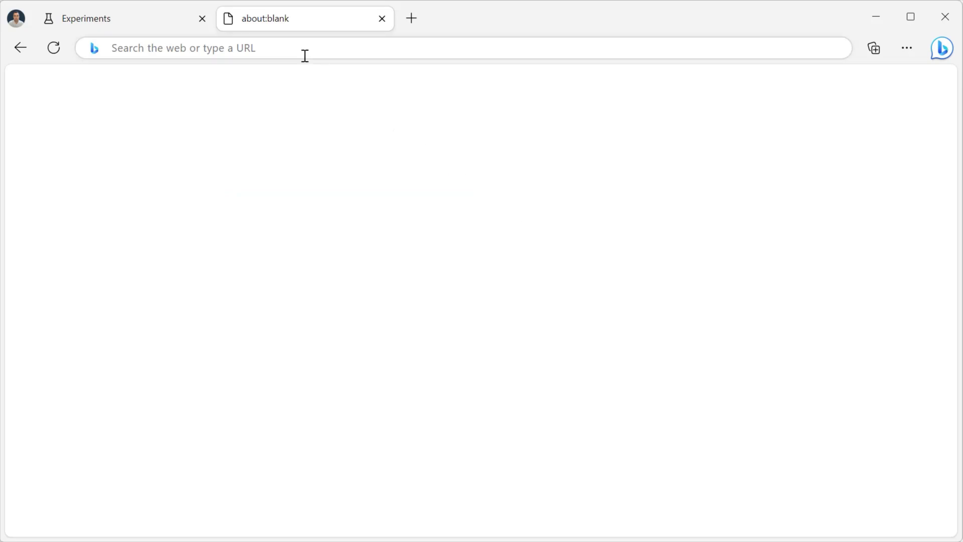
{"action": "type", "text": "https://aka.ms/sample-json"}
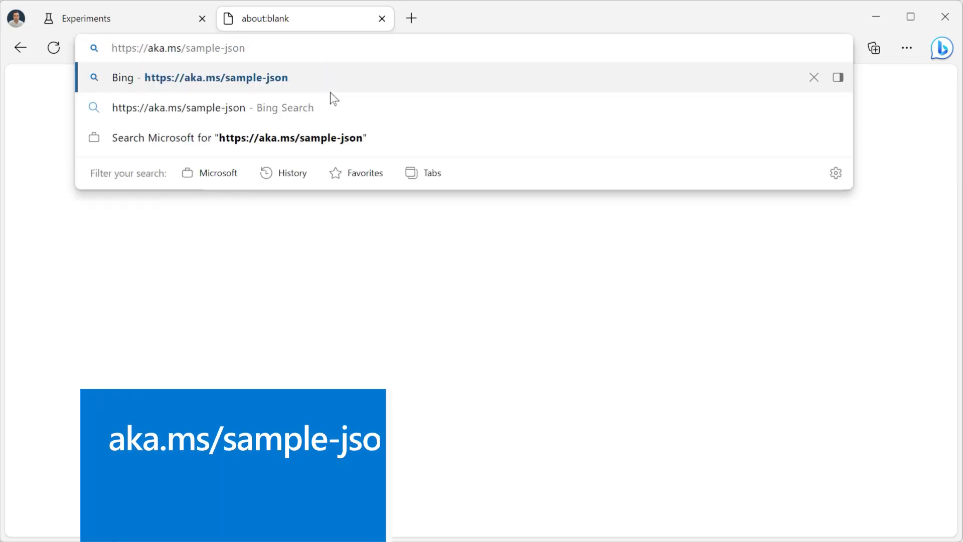
{"action": "key", "text": "Enter"}
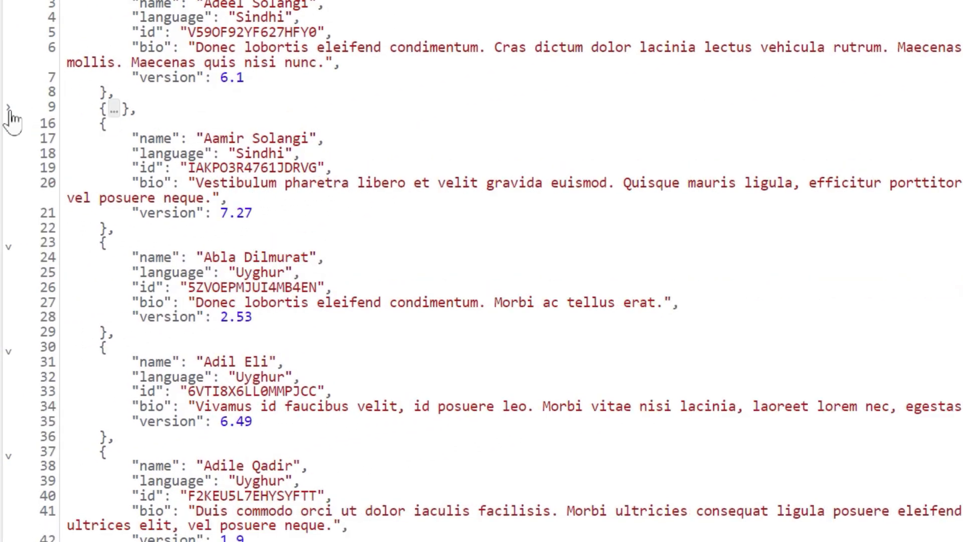
{"action": "left_click", "coordinate": [8, 122]}
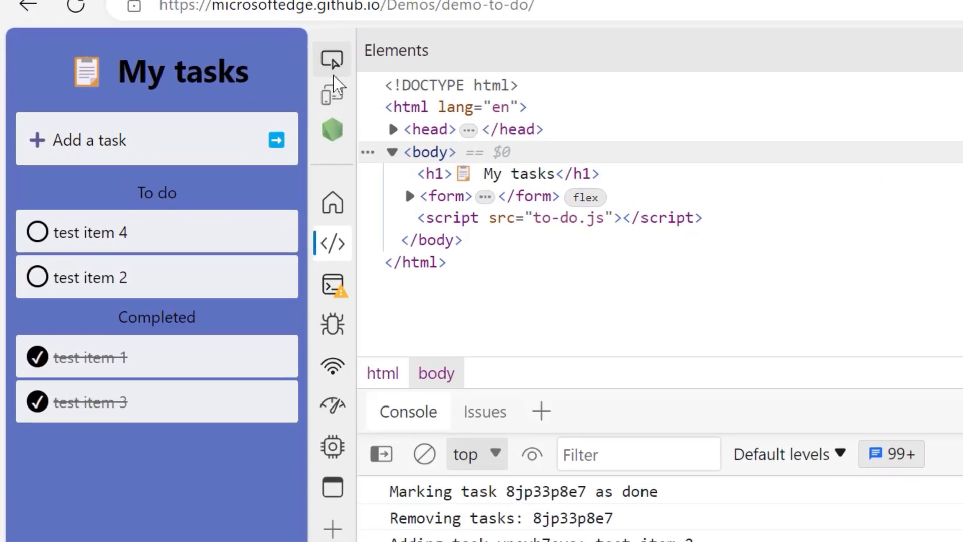
{"action": "mouse_move", "coordinate": [344, 129]}
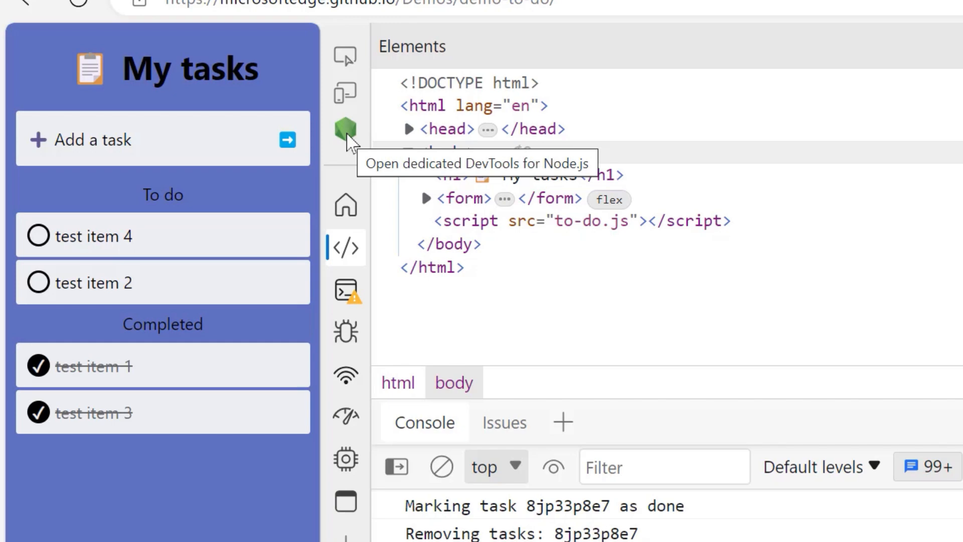
Step: Open the dedicated Node.js developer tools from the activity bar
{"action": "left_click", "coordinate": [345, 128]}
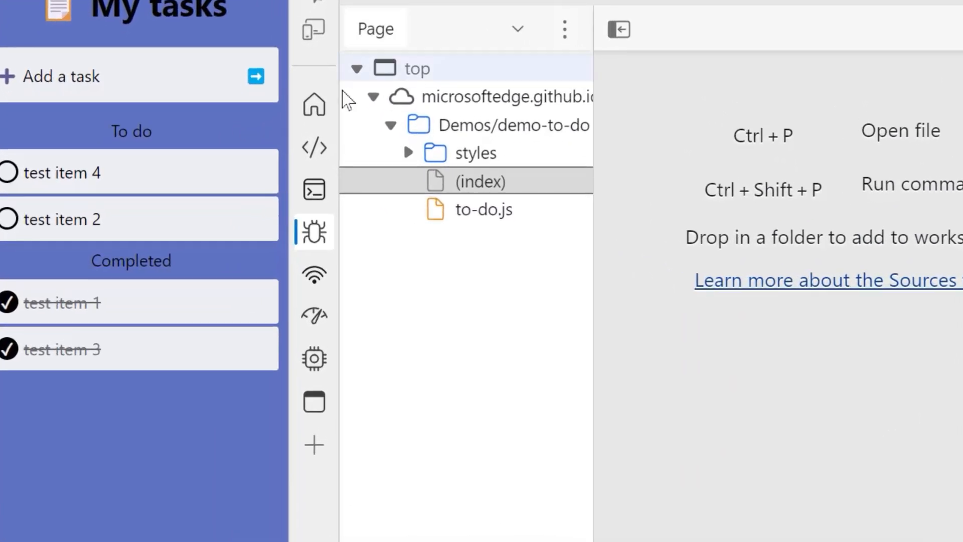
{"action": "mouse_move", "coordinate": [314, 148]}
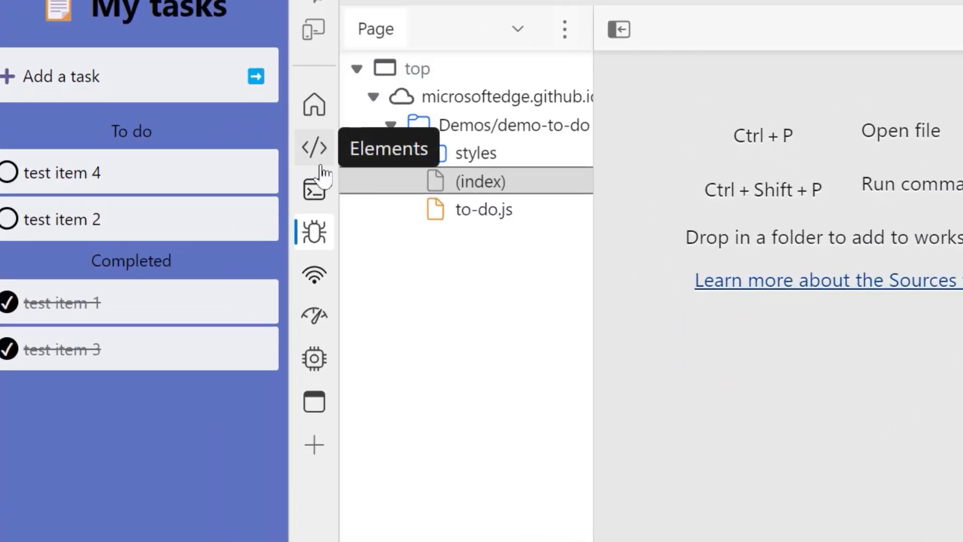
Step: Switch from Sources to the Elements panel, then to the Performance panel
{"action": "left_click", "coordinate": [409, 152]}
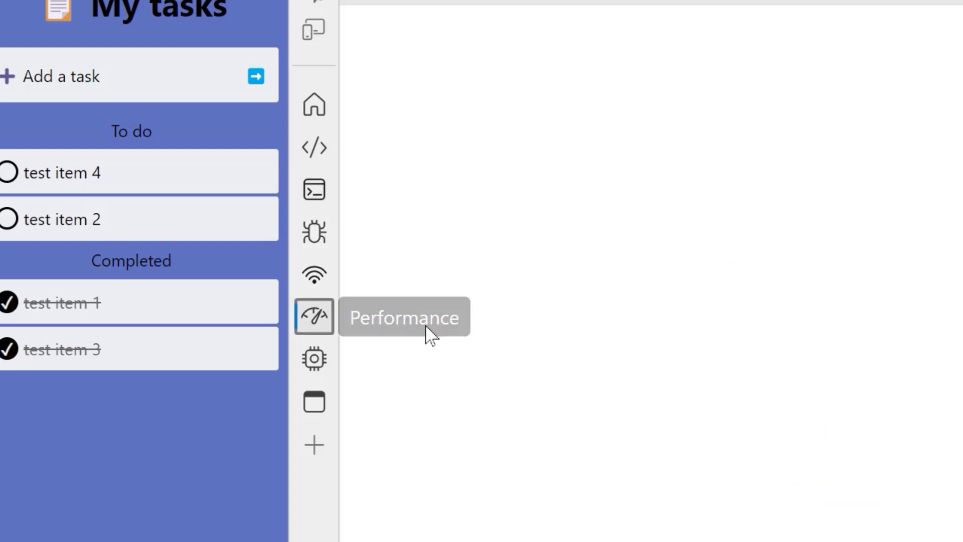
{"action": "left_click", "coordinate": [314, 316]}
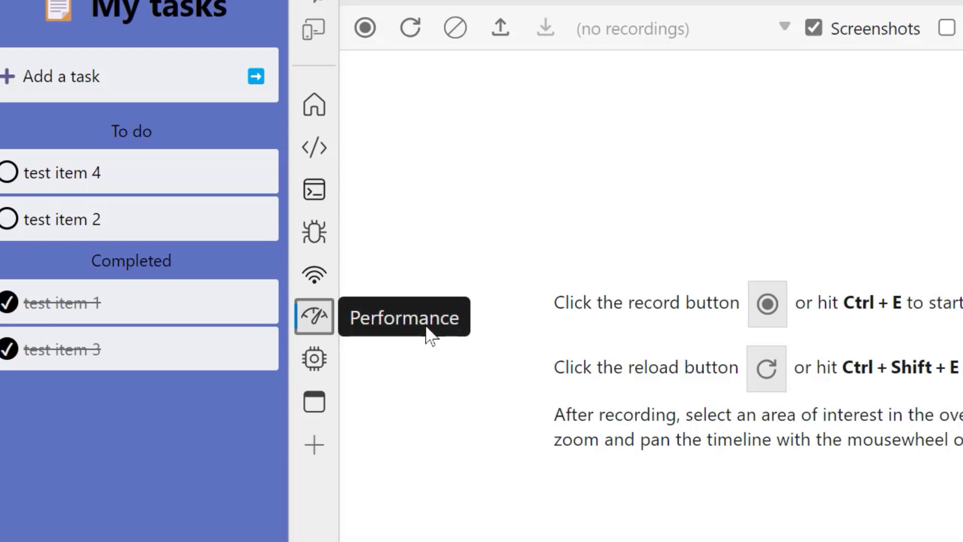
{"action": "left_click", "coordinate": [313, 147]}
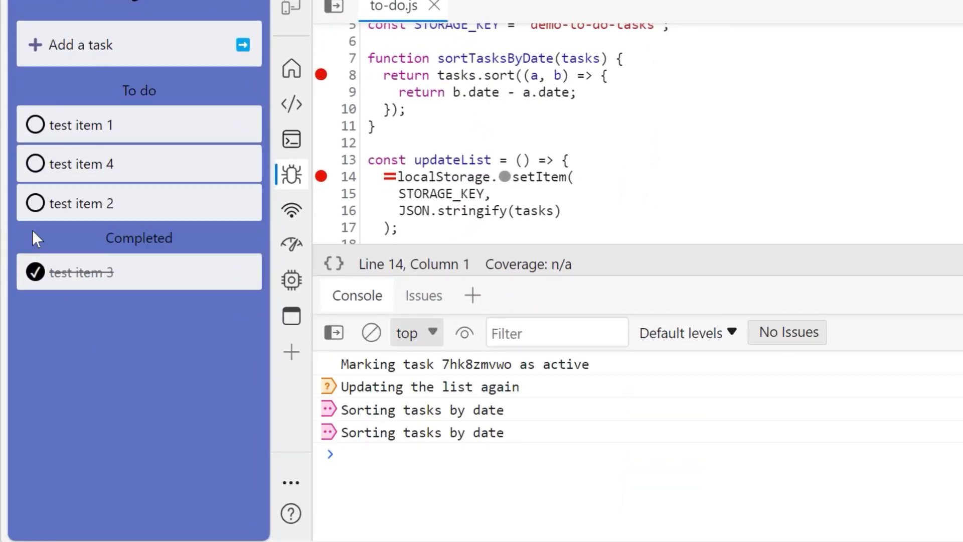
Step: Mark test item 4 as done and delete test item 2 from the to-do list
{"action": "left_click", "coordinate": [33, 163]}
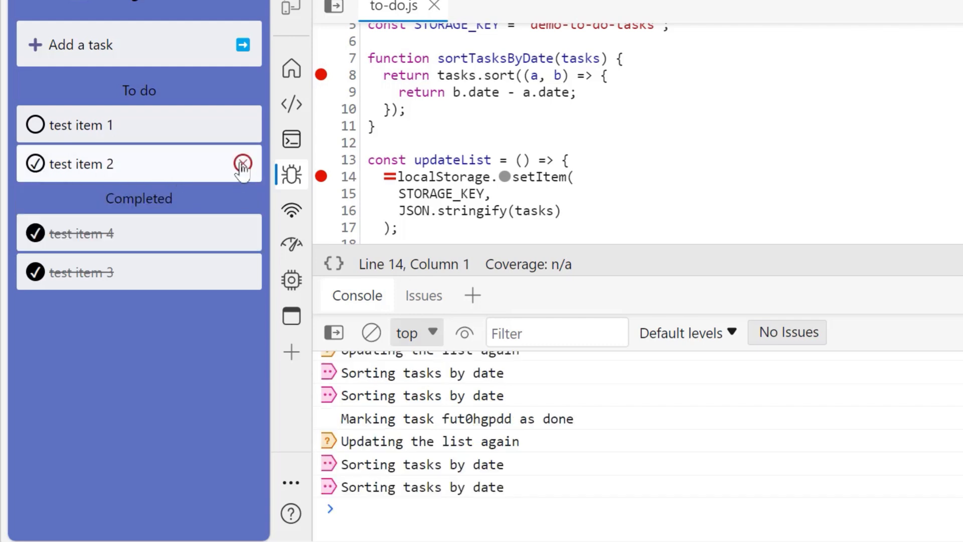
{"action": "left_click", "coordinate": [242, 162]}
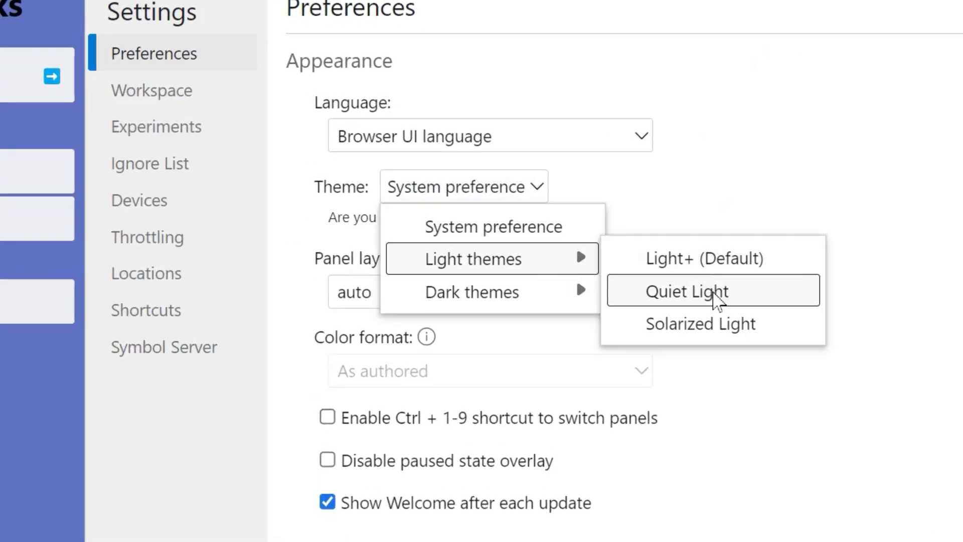
Step: Apply a dark DevTools theme and search the command menu for 'solari'
{"action": "left_click", "coordinate": [714, 291]}
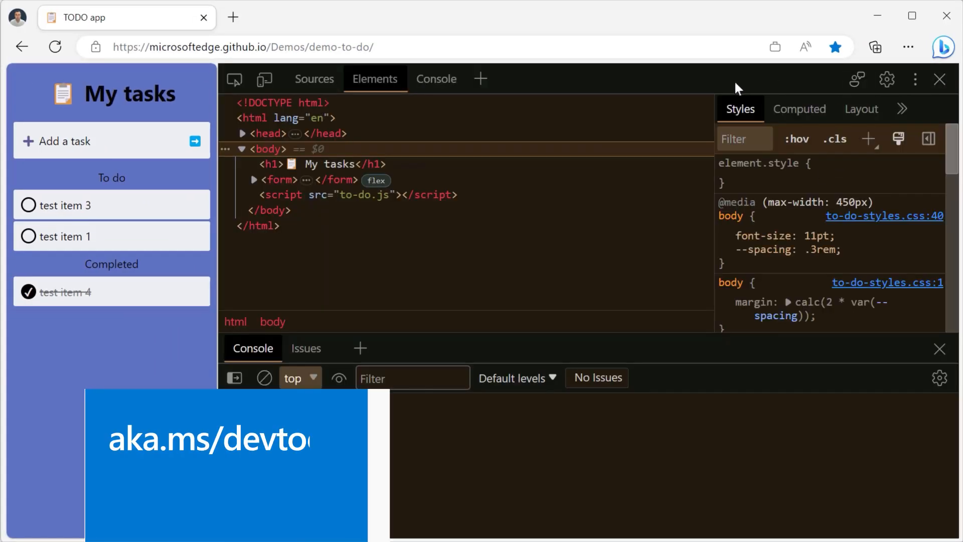
{"action": "type", "text": "solari"}
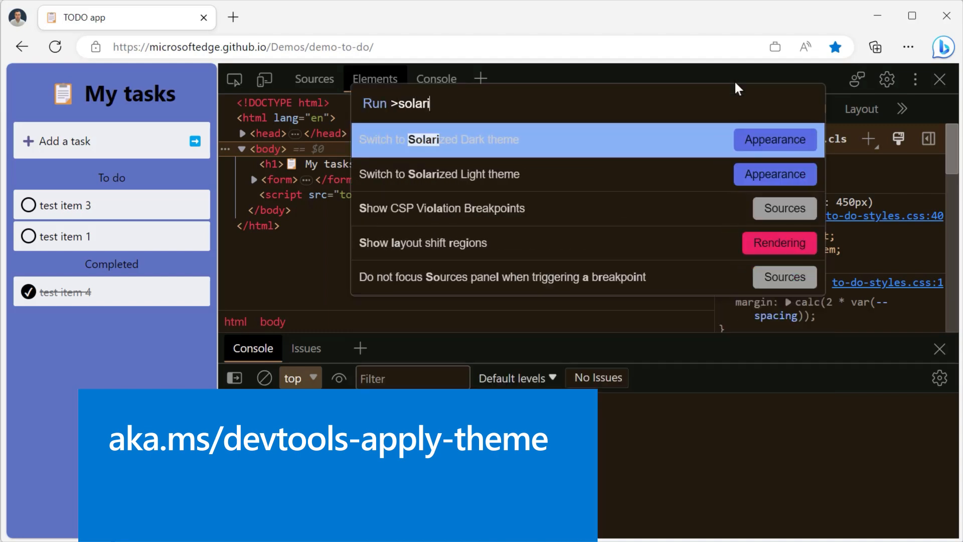